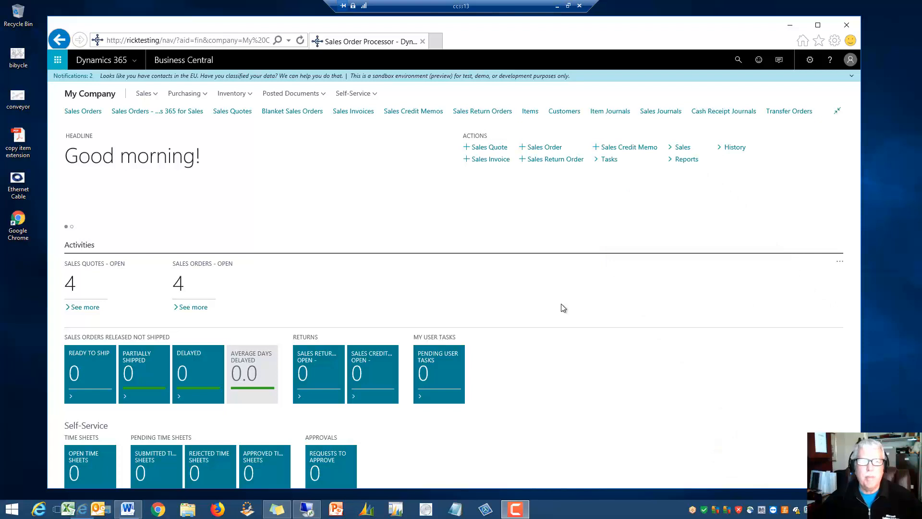
{"action": "mouse_move", "coordinate": [488, 298]}
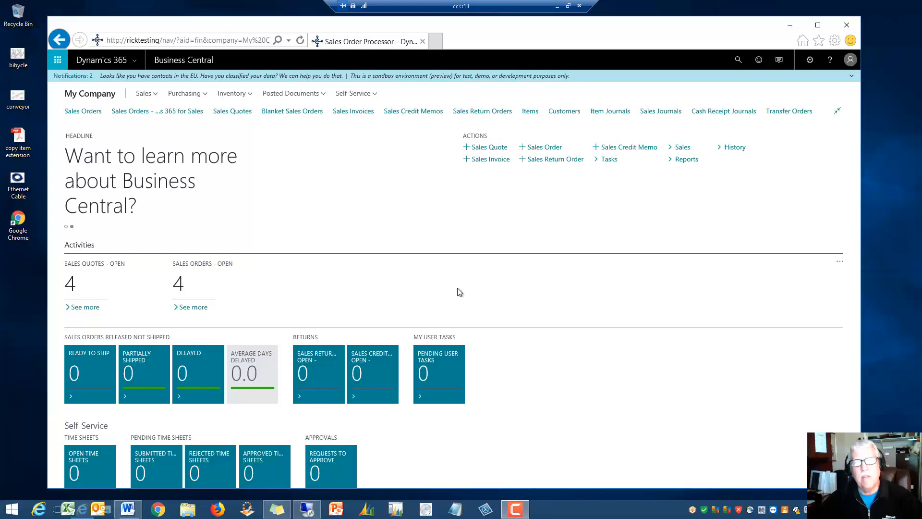
{"action": "mouse_move", "coordinate": [364, 210]}
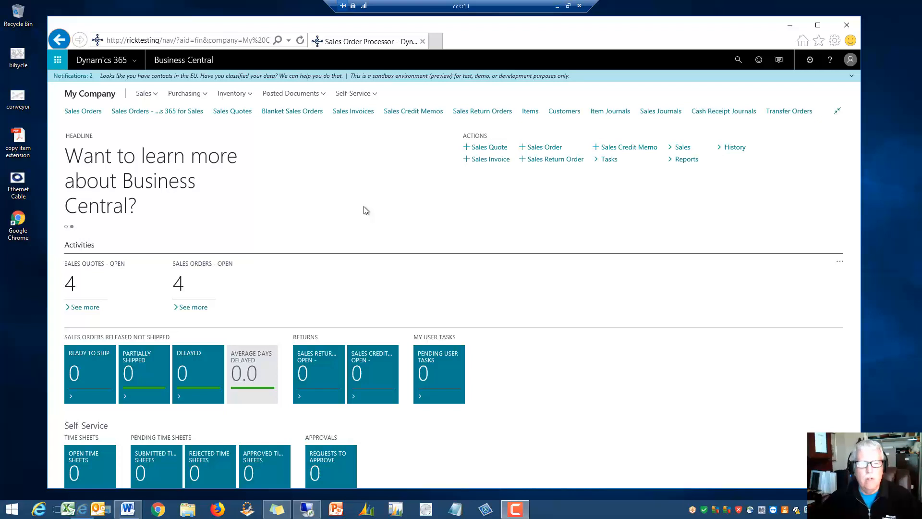
{"action": "mouse_move", "coordinate": [362, 208]}
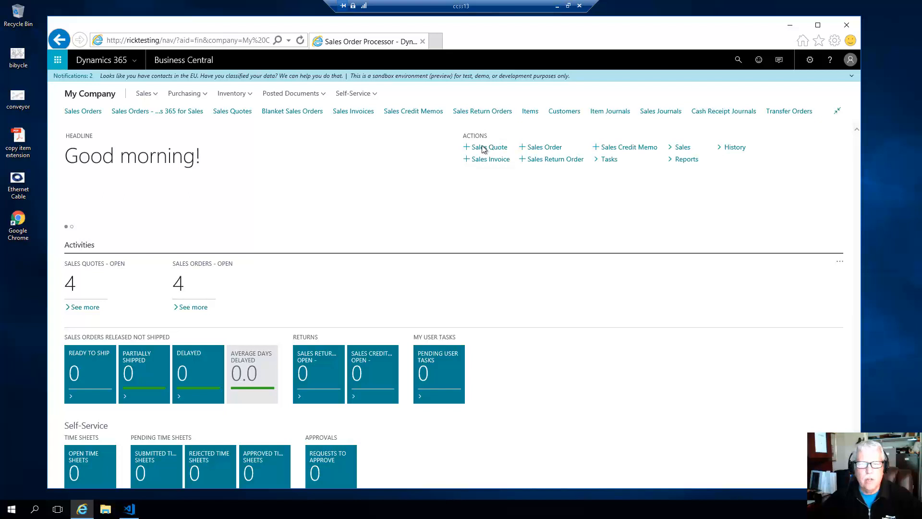
Create a new sales quote and enter customer number 10000 (Adatum Corporation).
{"action": "left_click", "coordinate": [489, 147]}
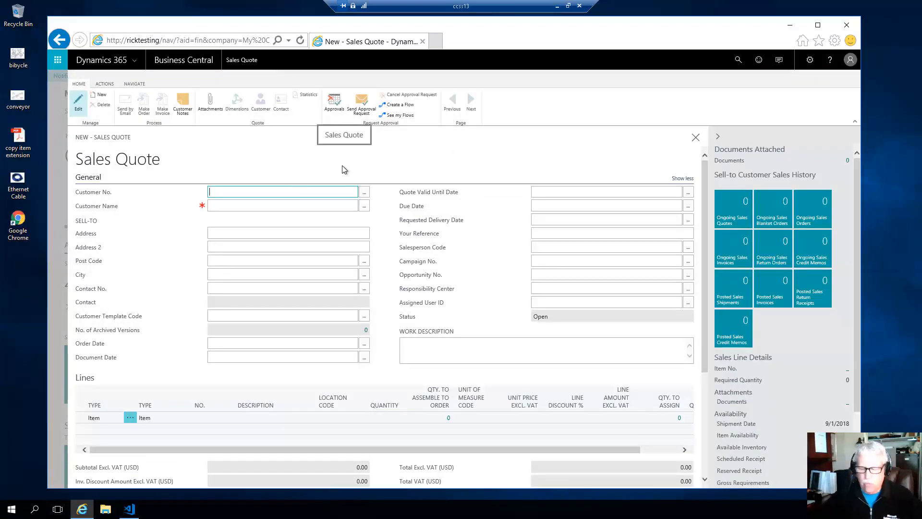
{"action": "type", "text": "10000"}
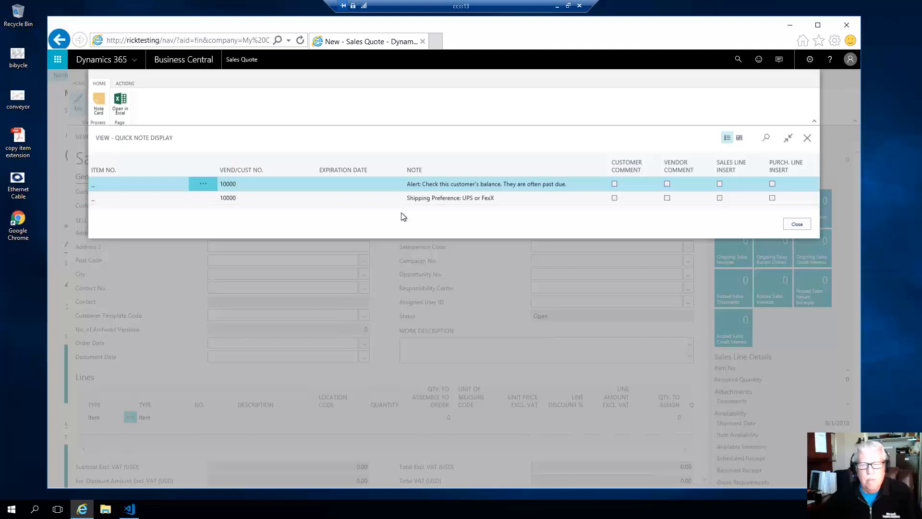
{"action": "mouse_move", "coordinate": [438, 223]}
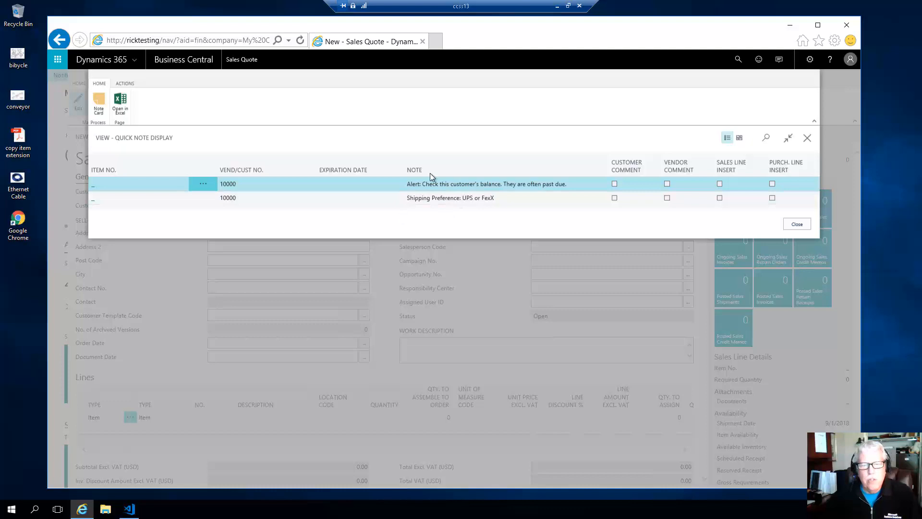
{"action": "mouse_move", "coordinate": [434, 222]}
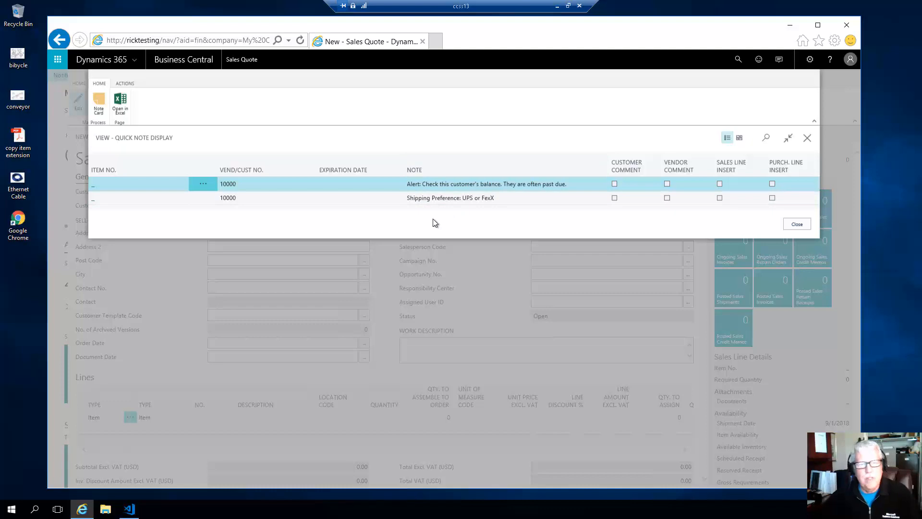
{"action": "mouse_move", "coordinate": [441, 188]}
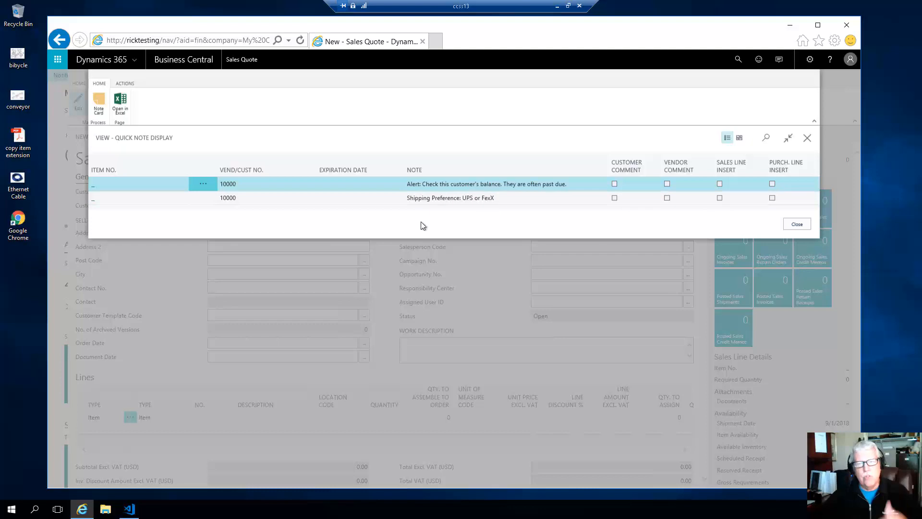
{"action": "mouse_move", "coordinate": [416, 226]}
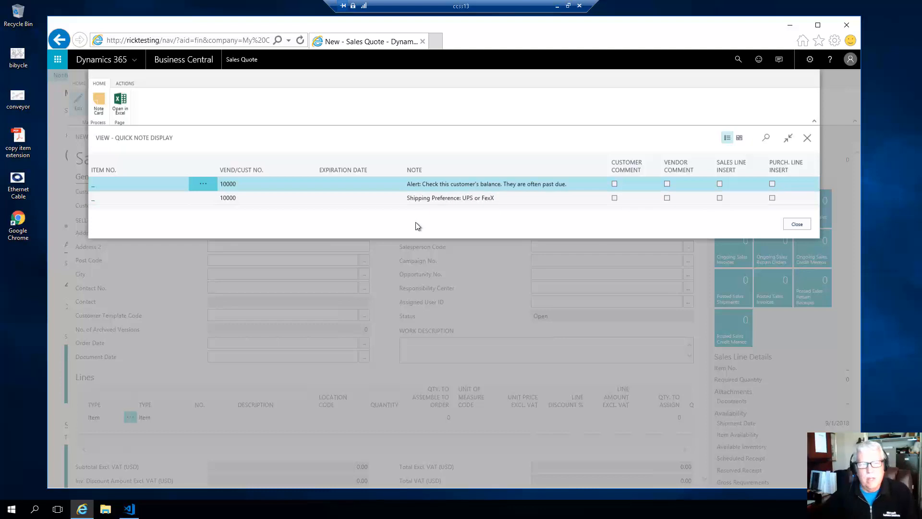
{"action": "mouse_move", "coordinate": [246, 159]}
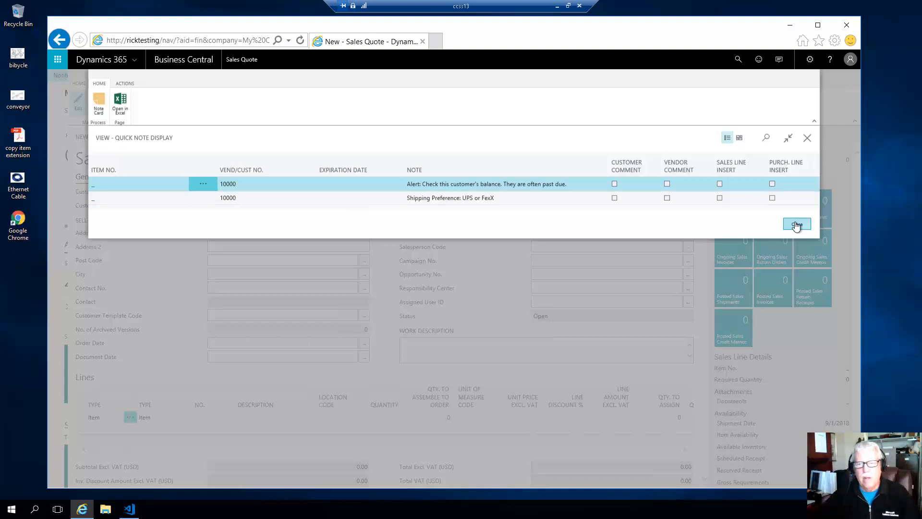
Close the Quick Note Display showing the past-due and shipping-preference notes.
{"action": "left_click", "coordinate": [796, 225]}
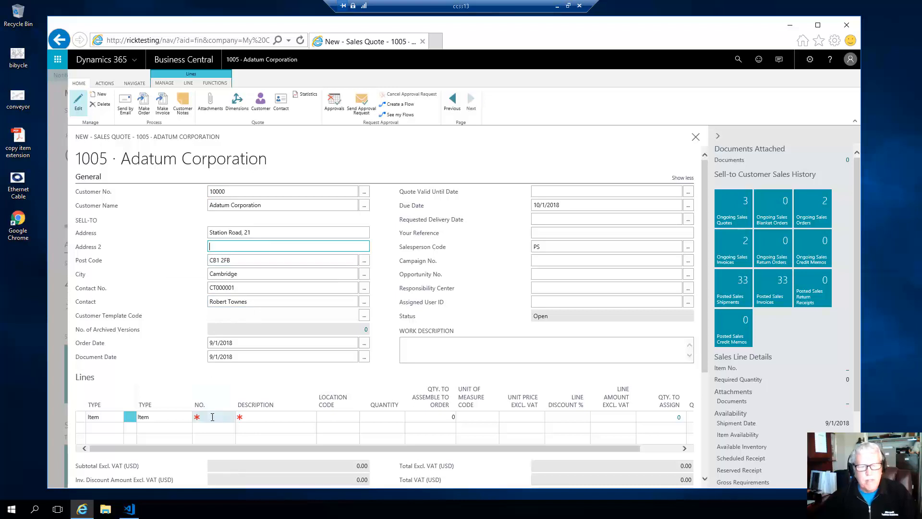
Enter item 1896-S, ATHENS Desk, in the No. field of the first quote line.
{"action": "left_click", "coordinate": [215, 416]}
{"action": "type", "text": "1896-S"}
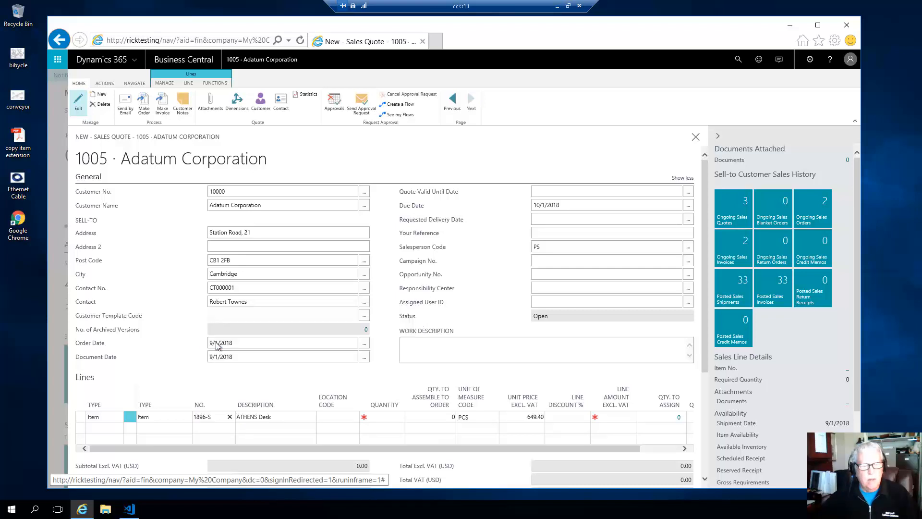
{"action": "left_click", "coordinate": [265, 416]}
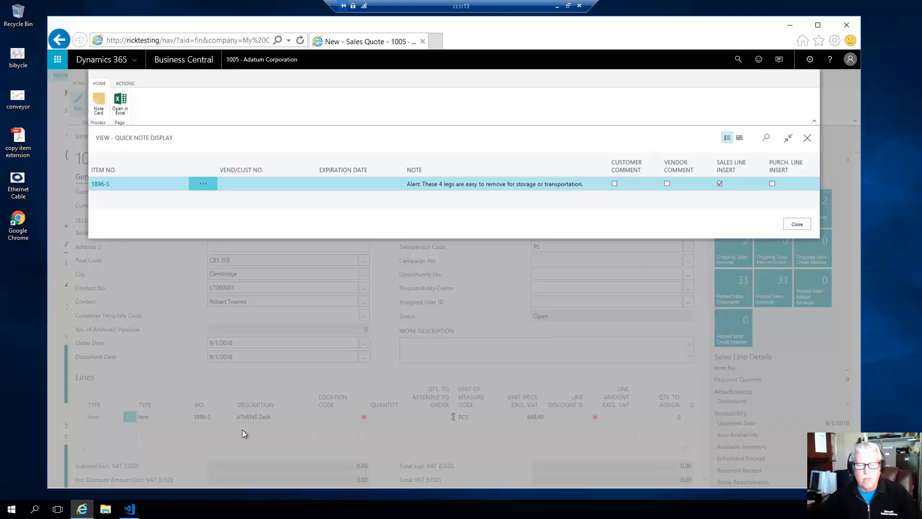
{"action": "mouse_move", "coordinate": [388, 419]}
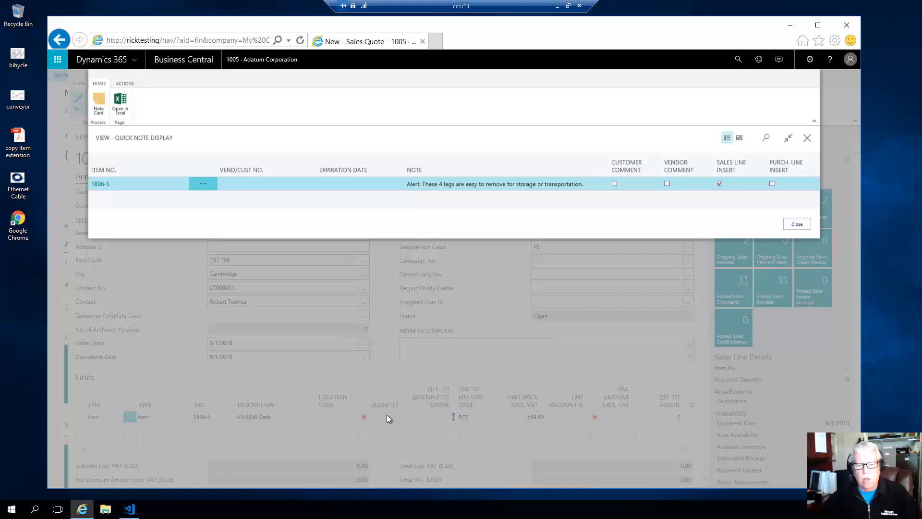
{"action": "mouse_move", "coordinate": [311, 424]}
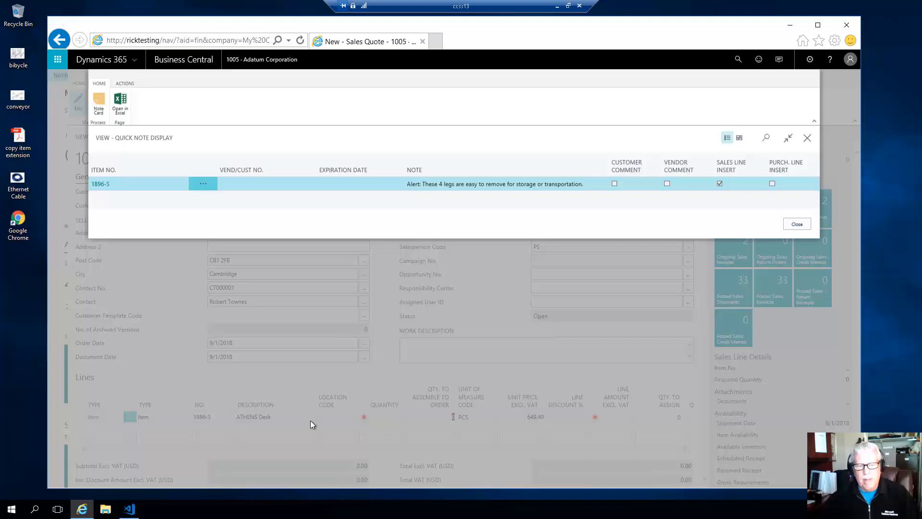
{"action": "mouse_move", "coordinate": [398, 262]}
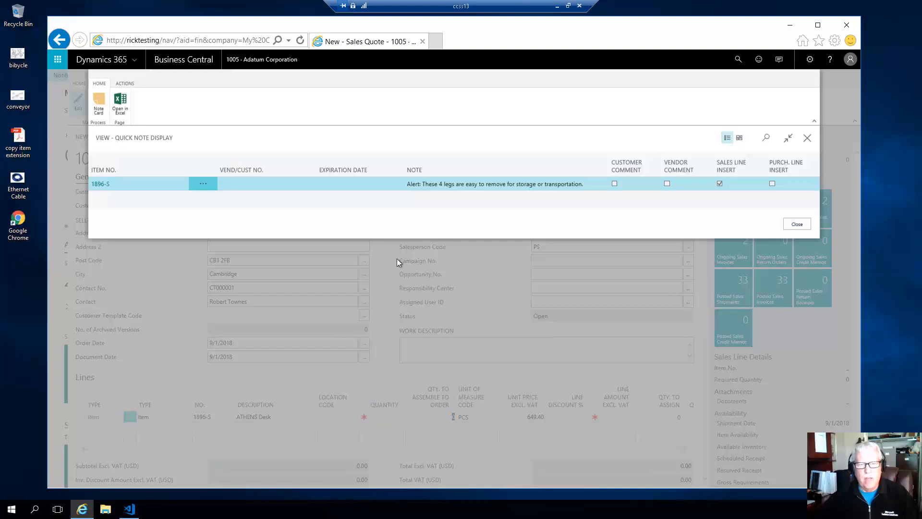
{"action": "mouse_move", "coordinate": [432, 194]}
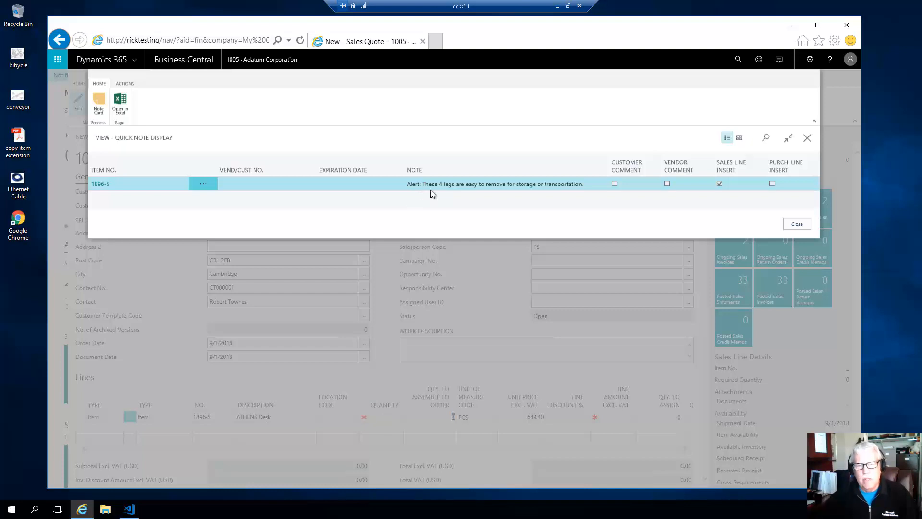
{"action": "mouse_move", "coordinate": [499, 199]}
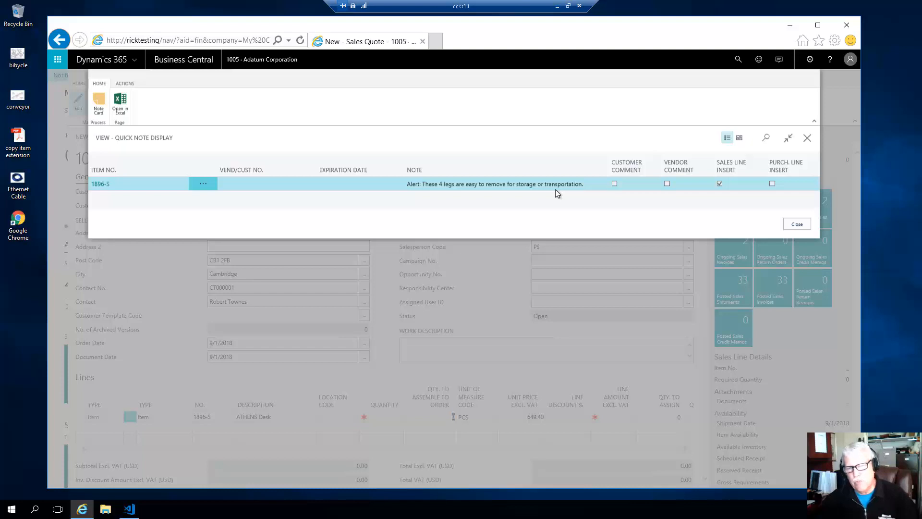
{"action": "mouse_move", "coordinate": [485, 199]}
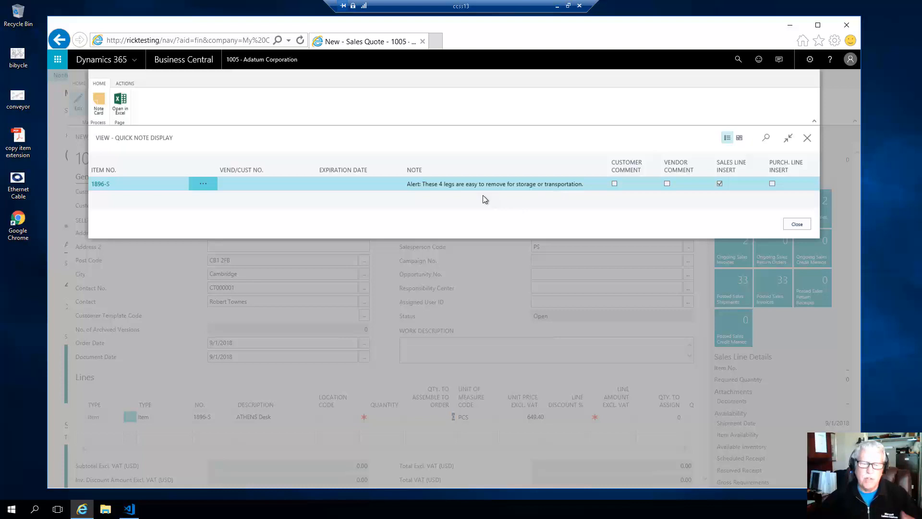
{"action": "mouse_move", "coordinate": [466, 206]}
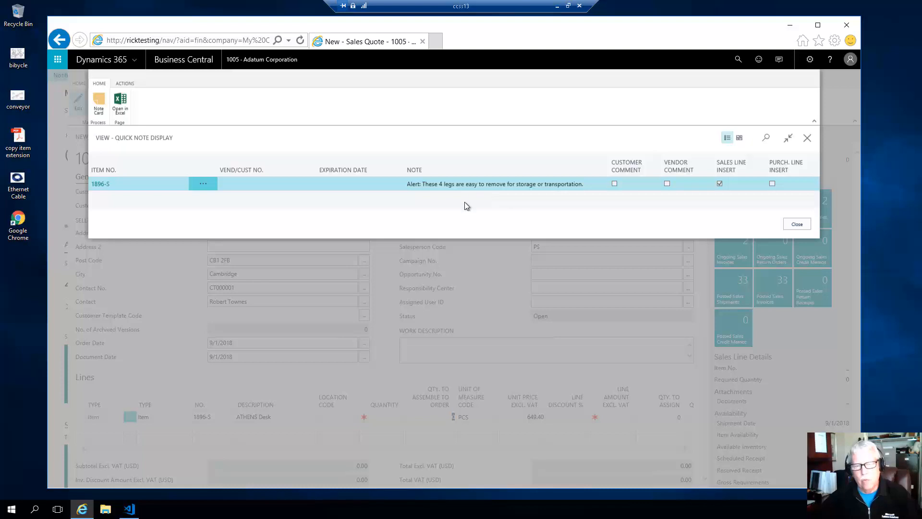
{"action": "mouse_move", "coordinate": [474, 212]}
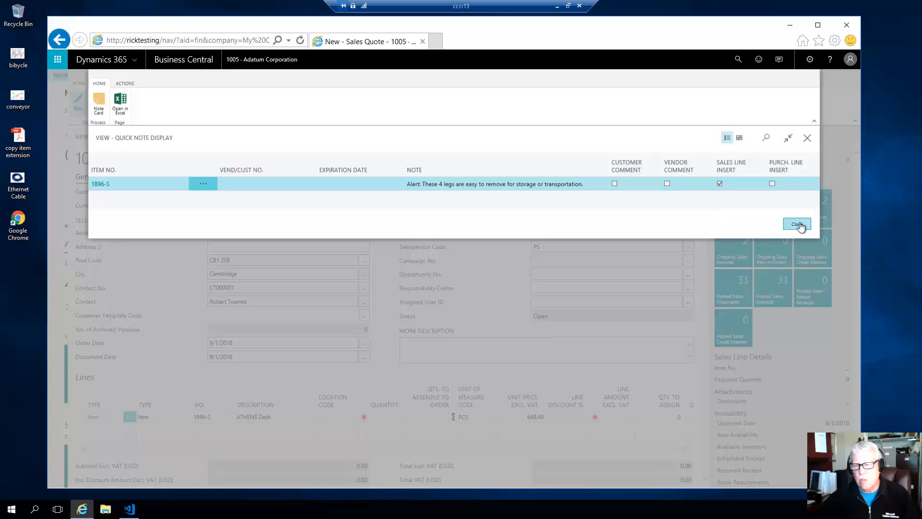
Close the desk's note and set Quantity to 4, inserting the removable-legs note as comment lines.
{"action": "left_click", "coordinate": [797, 224]}
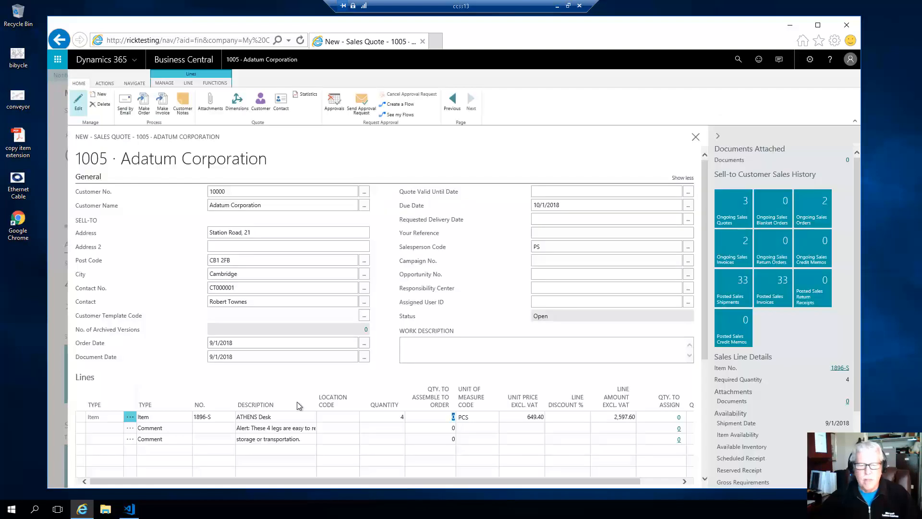
{"action": "left_click", "coordinate": [267, 438]}
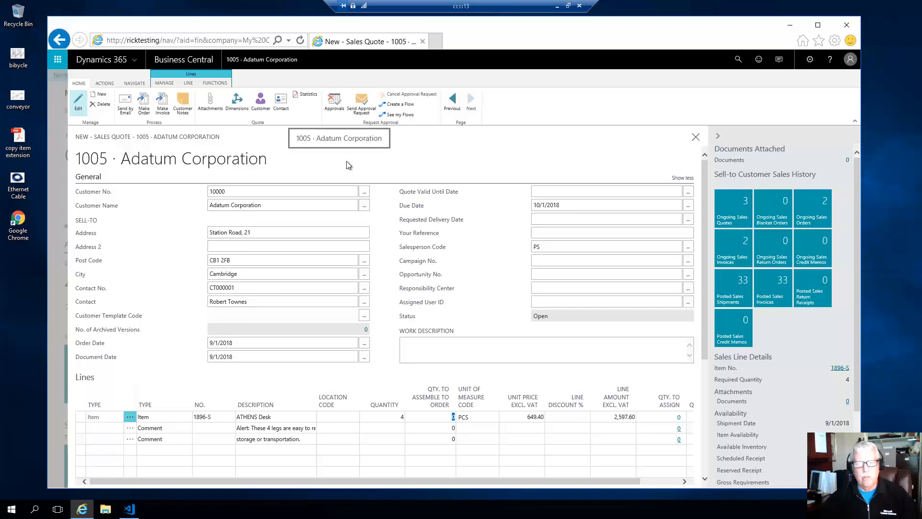
{"action": "mouse_move", "coordinate": [412, 166]}
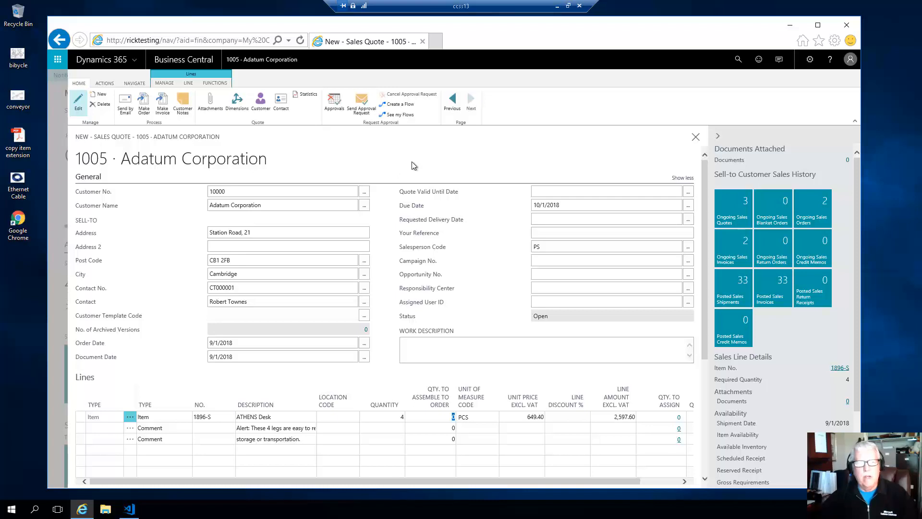
{"action": "mouse_move", "coordinate": [410, 162]}
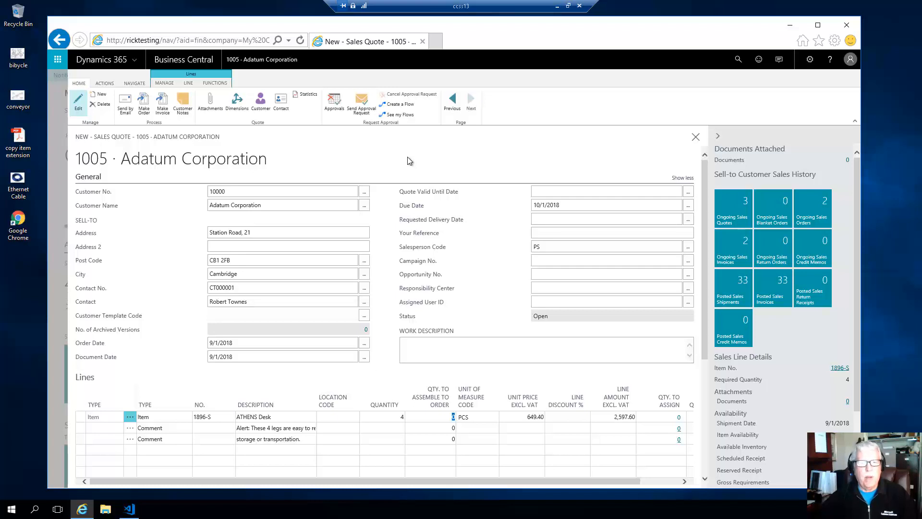